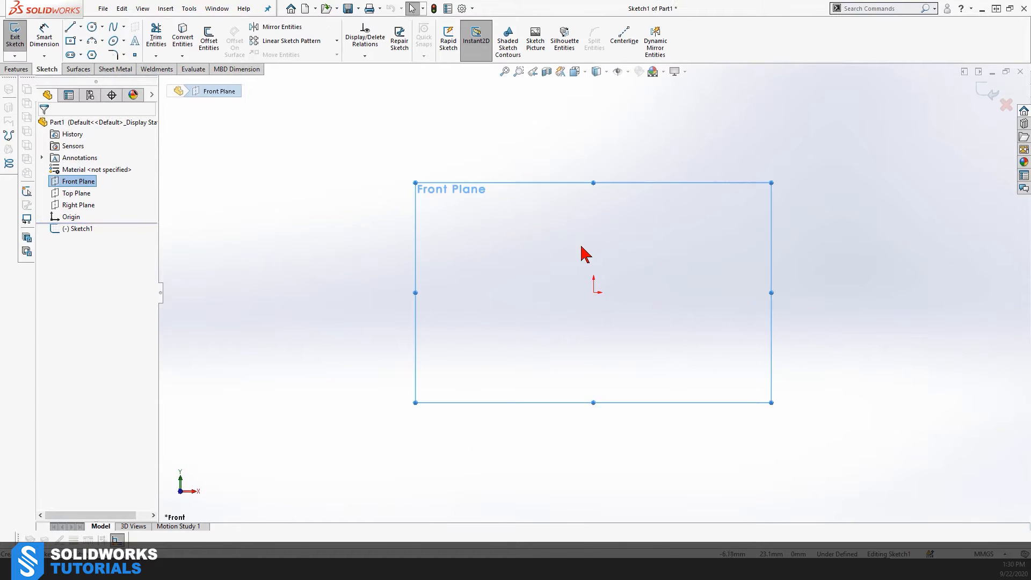
Finish the circle sketch and place two six-sided hexagons on a new Top Plane sketch
{"action": "left_click", "coordinate": [93, 28]}
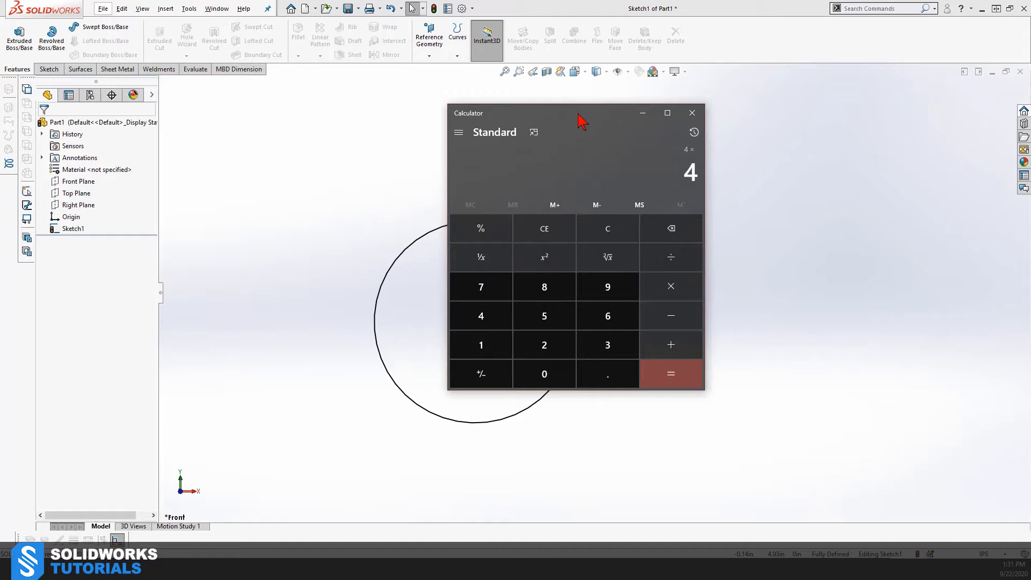
{"action": "left_click", "coordinate": [670, 373]}
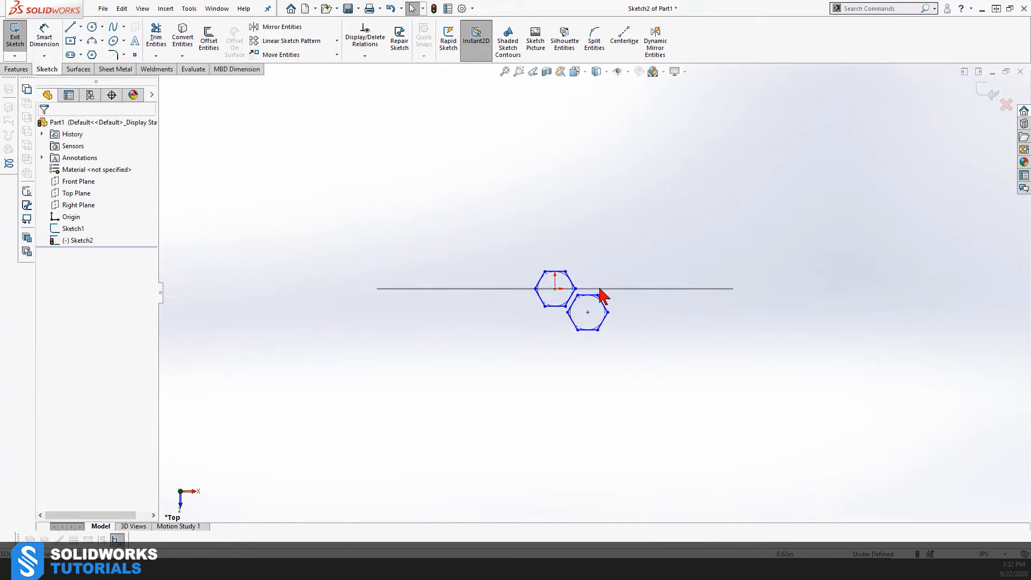
Add global variables Diameter = 4 and Hexagon diameter = 1 in Equations
{"action": "left_click", "coordinate": [71, 27]}
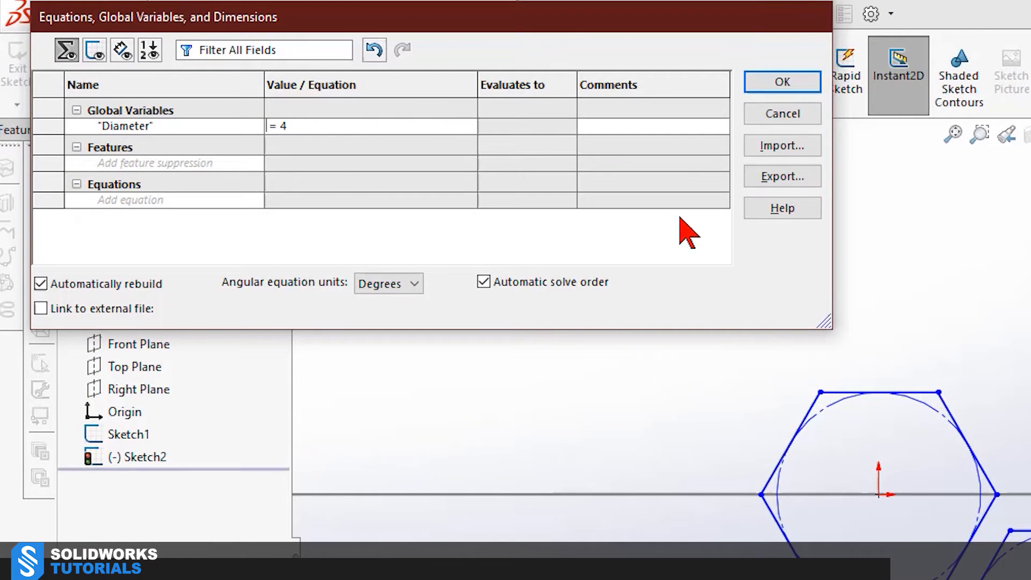
{"action": "type", "text": "Hexagon Height\""}
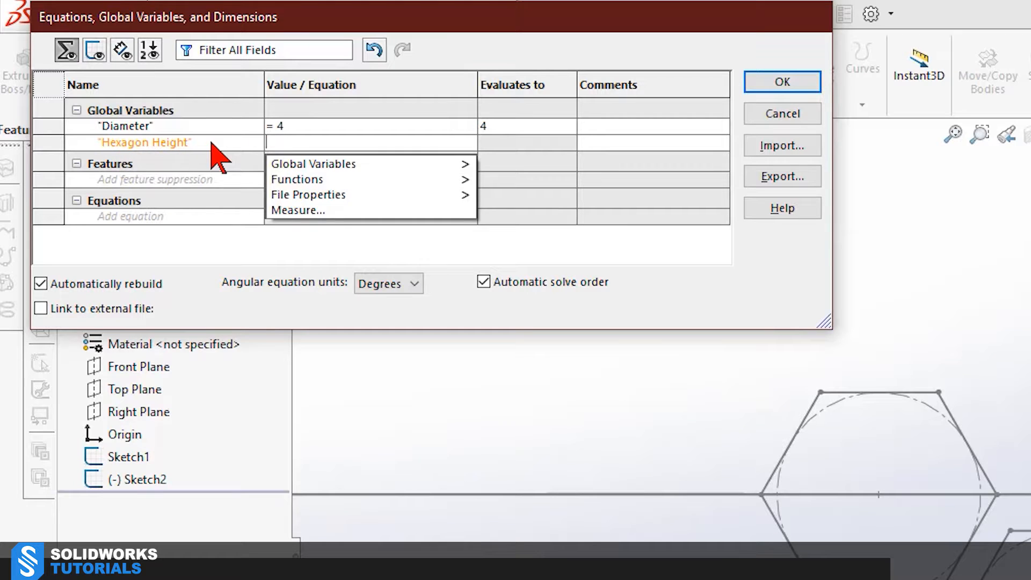
{"action": "type", "text": "= 1"}
{"action": "left_click", "coordinate": [164, 142]}
{"action": "type", "text": "diameter"}
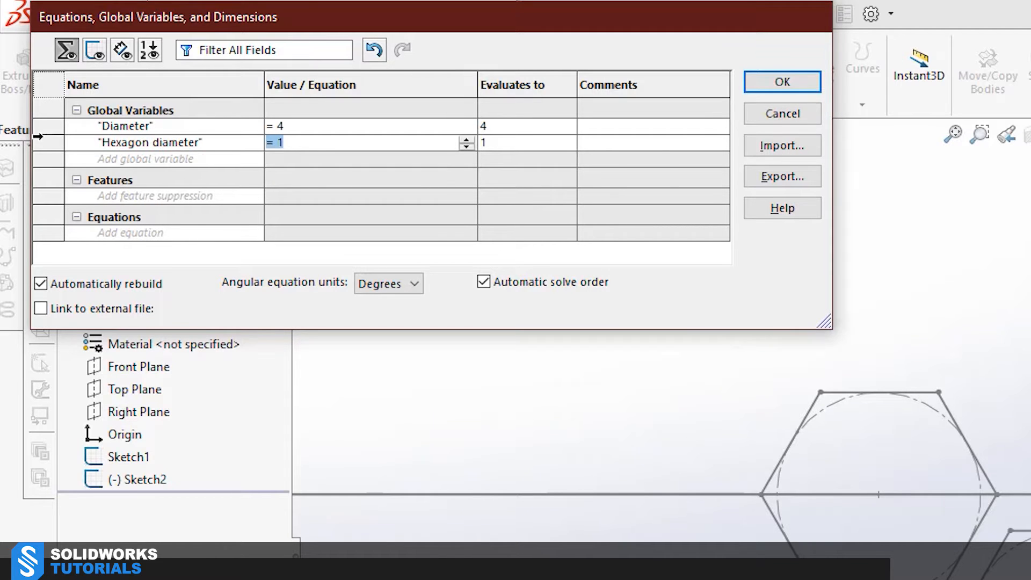
{"action": "left_click", "coordinate": [782, 82]}
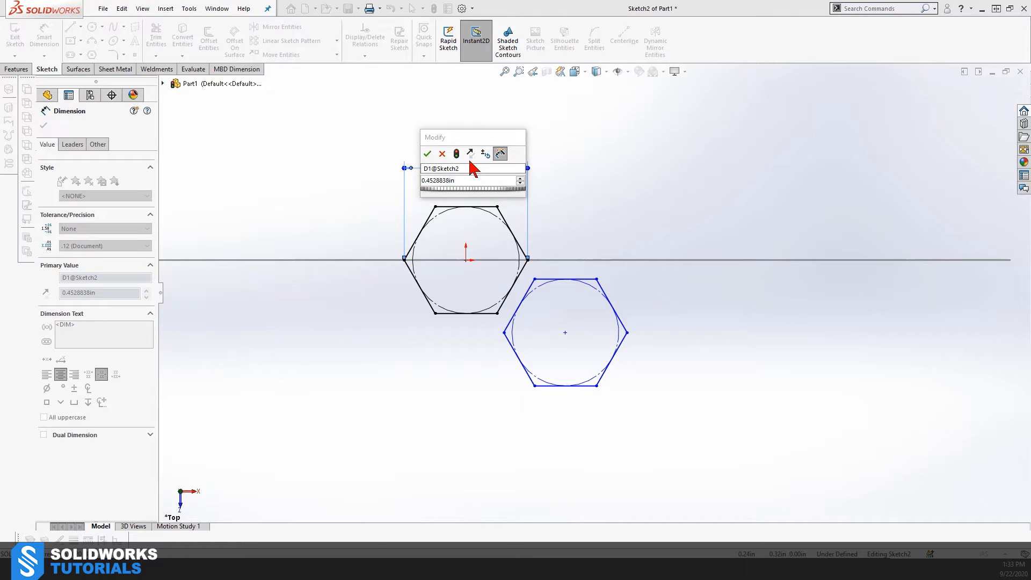
Link both hexagon widths to the Hexagon diameter variable, each reading 0.45
{"action": "type", "text": "Hexagon diameter\""}
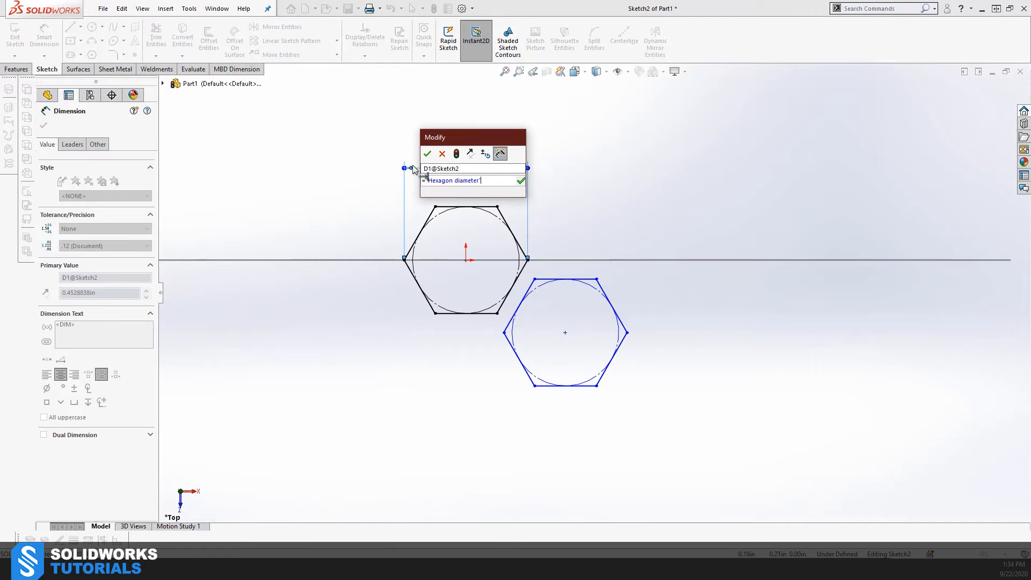
{"action": "left_click", "coordinate": [427, 153]}
{"action": "type", "text": "=he"}
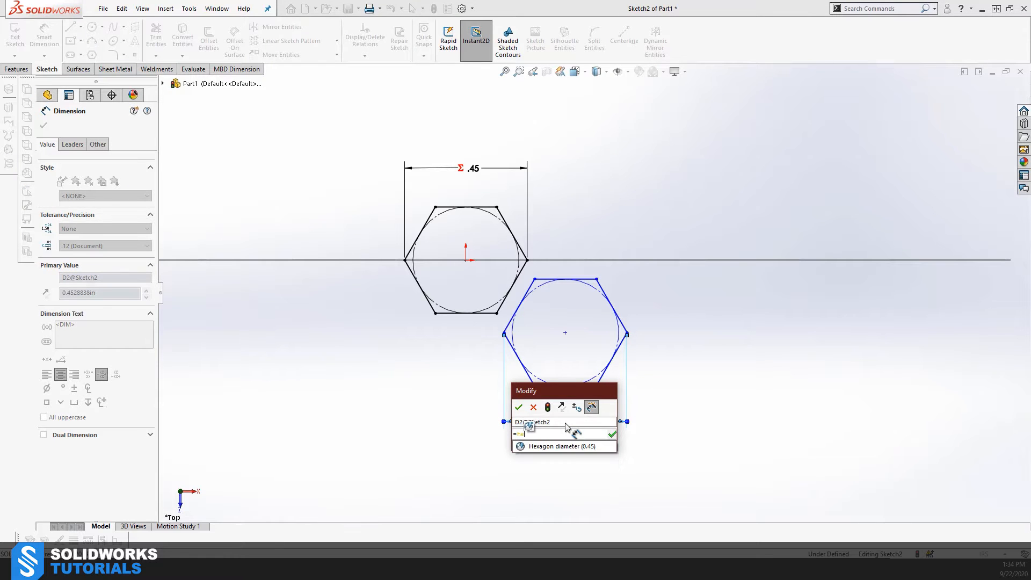
{"action": "left_click", "coordinate": [519, 407]}
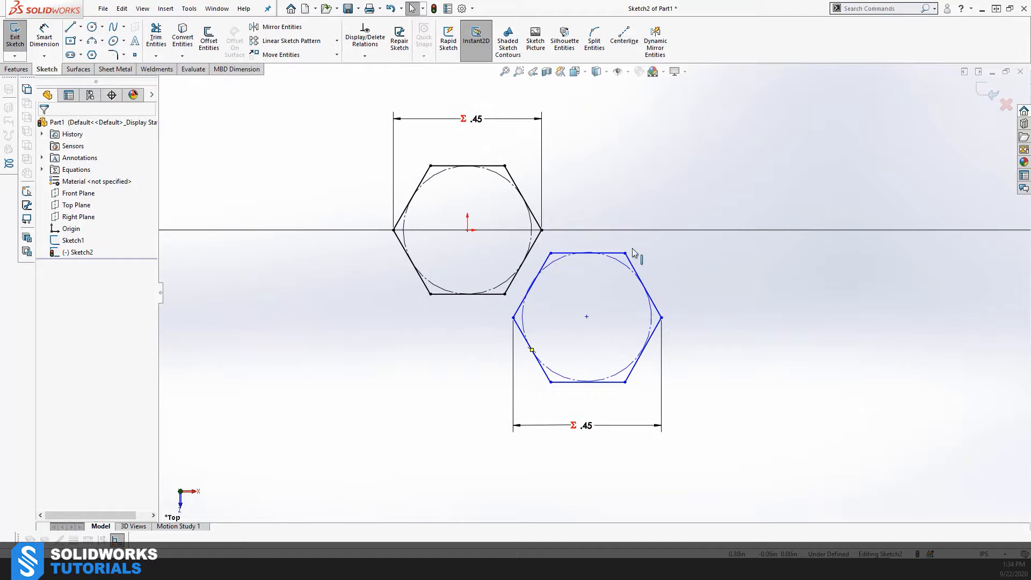
{"action": "left_click", "coordinate": [601, 316]}
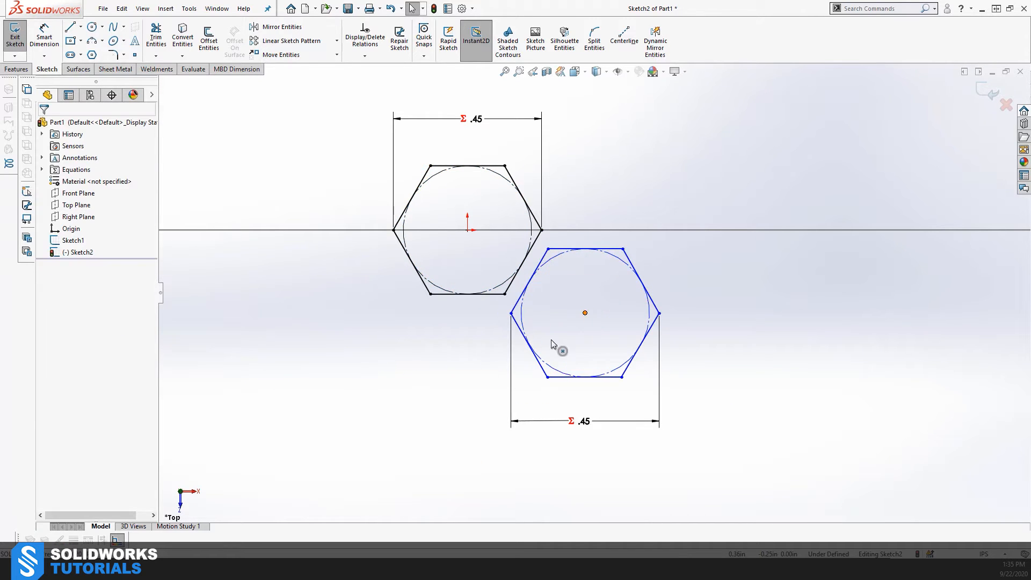
Add a Strut variable and drive the 0.05 gap between the hexagons' facing sides with it
{"action": "left_click", "coordinate": [519, 184]}
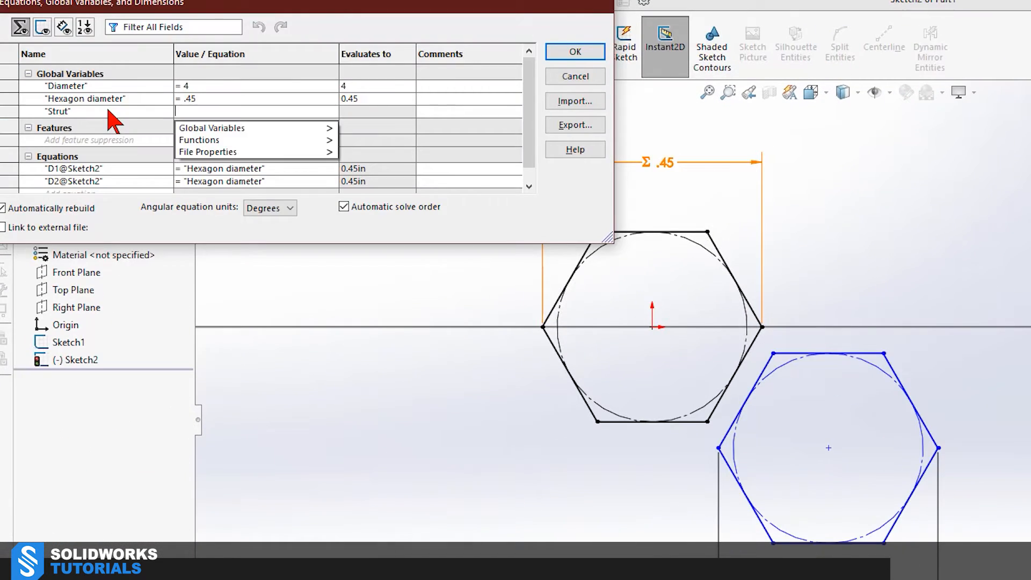
{"action": "left_click", "coordinate": [575, 51]}
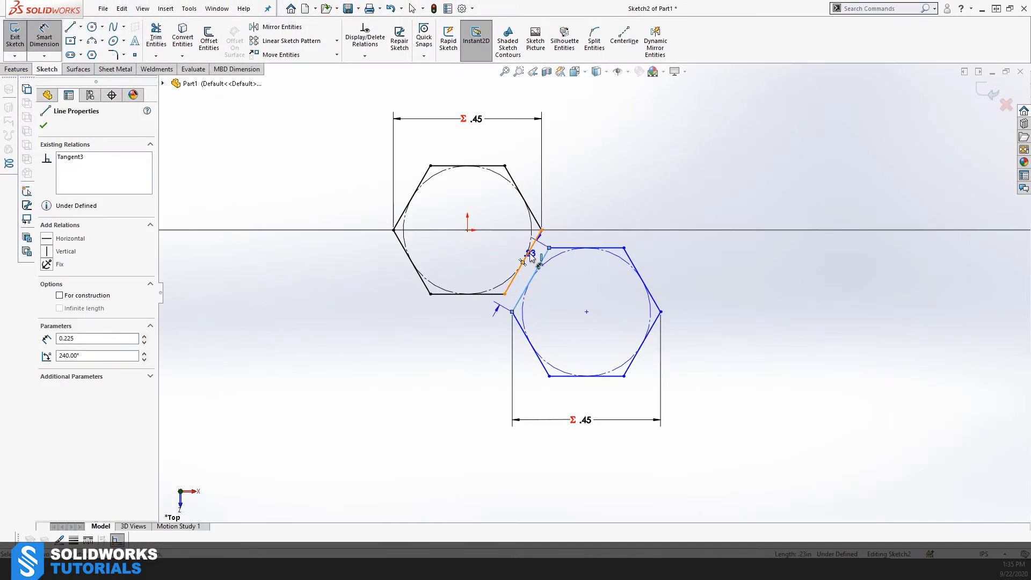
{"action": "left_click", "coordinate": [456, 335]}
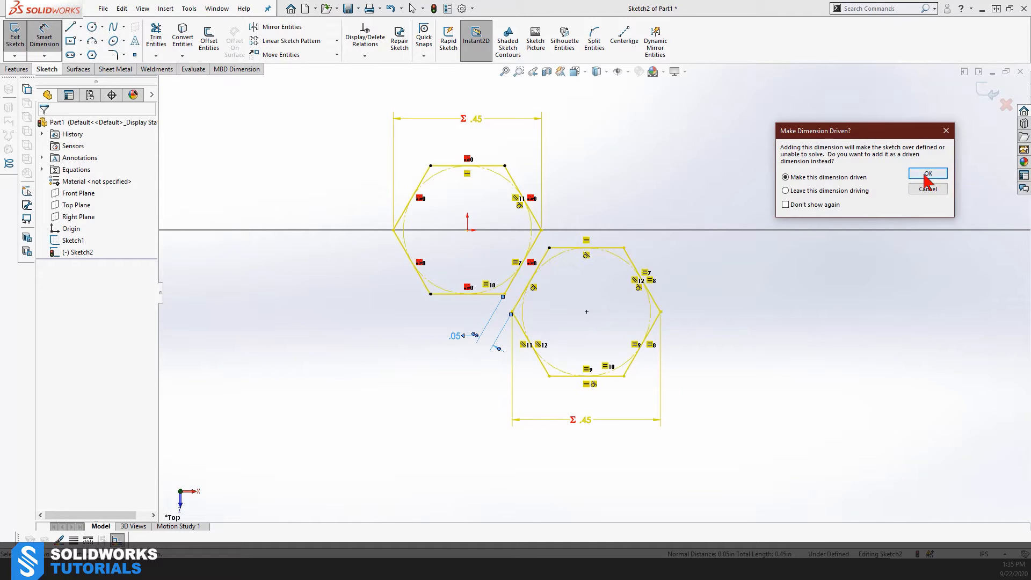
{"action": "left_click", "coordinate": [928, 173]}
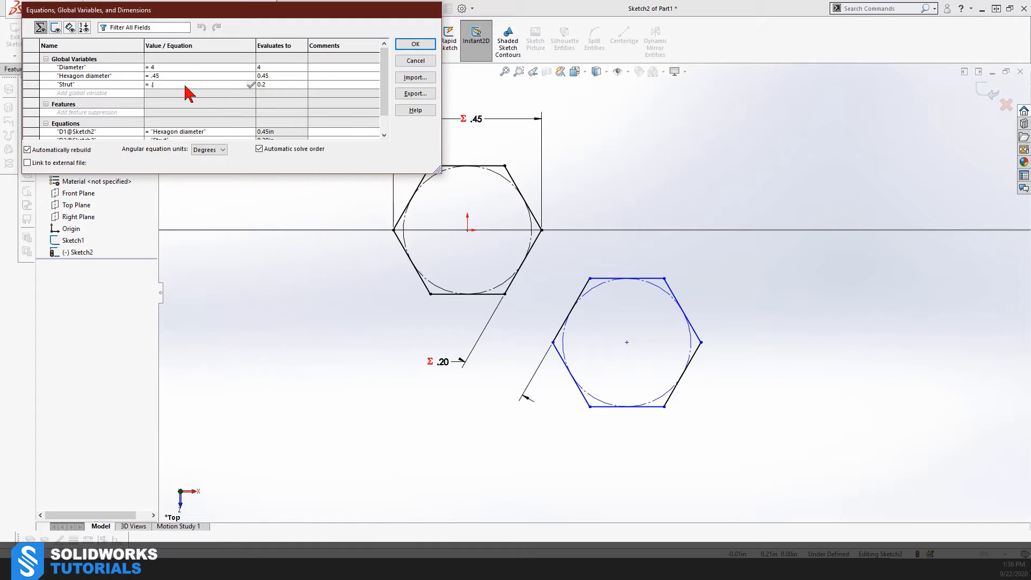
{"action": "left_click", "coordinate": [414, 43]}
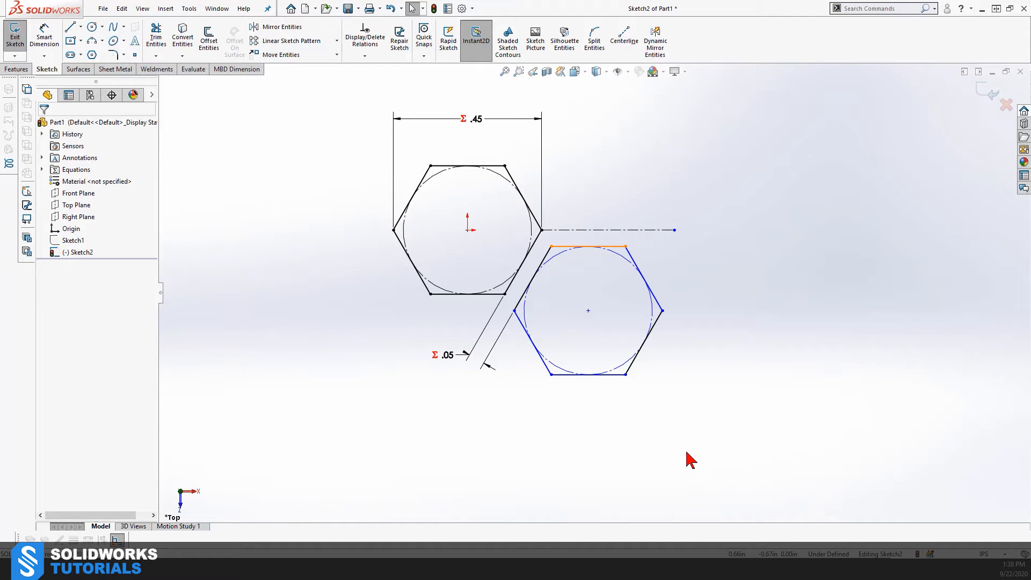
Dimension the vertical offset between the hexagons and set it equal to "Strut"
{"action": "left_click", "coordinate": [586, 245]}
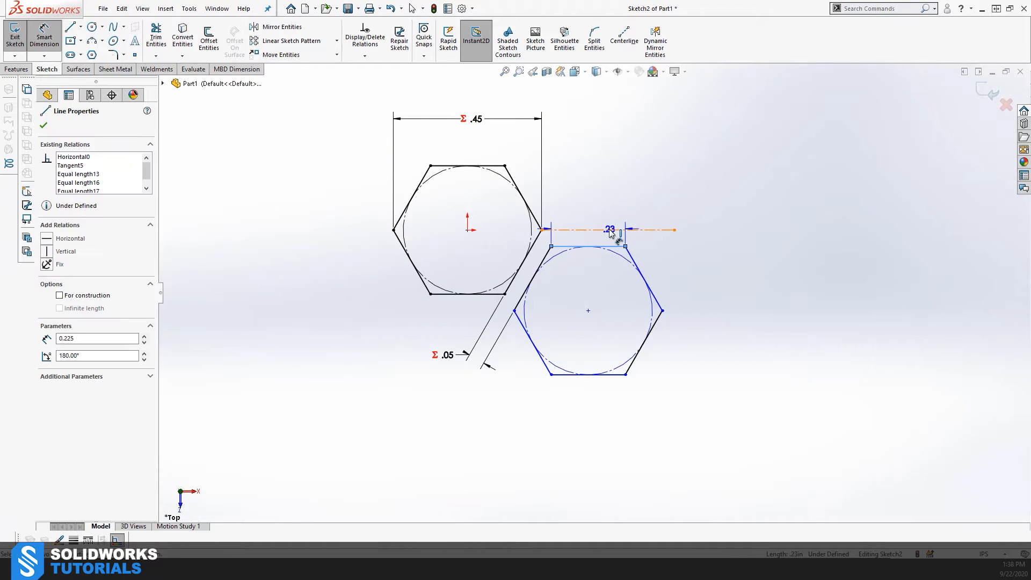
{"action": "left_click", "coordinate": [612, 229]}
{"action": "type", "text": "="}
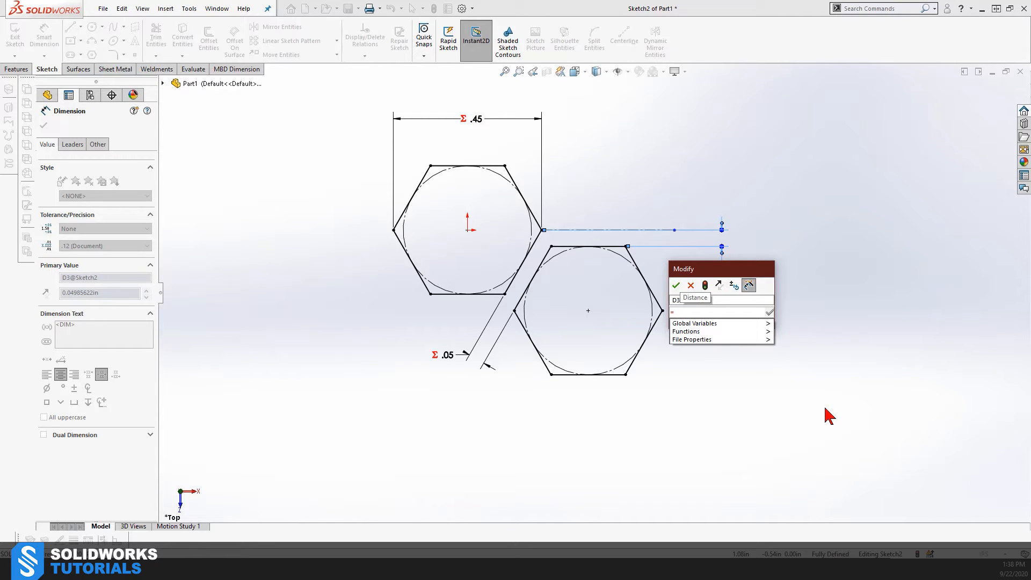
{"action": "type", "text": "\"Strut\""}
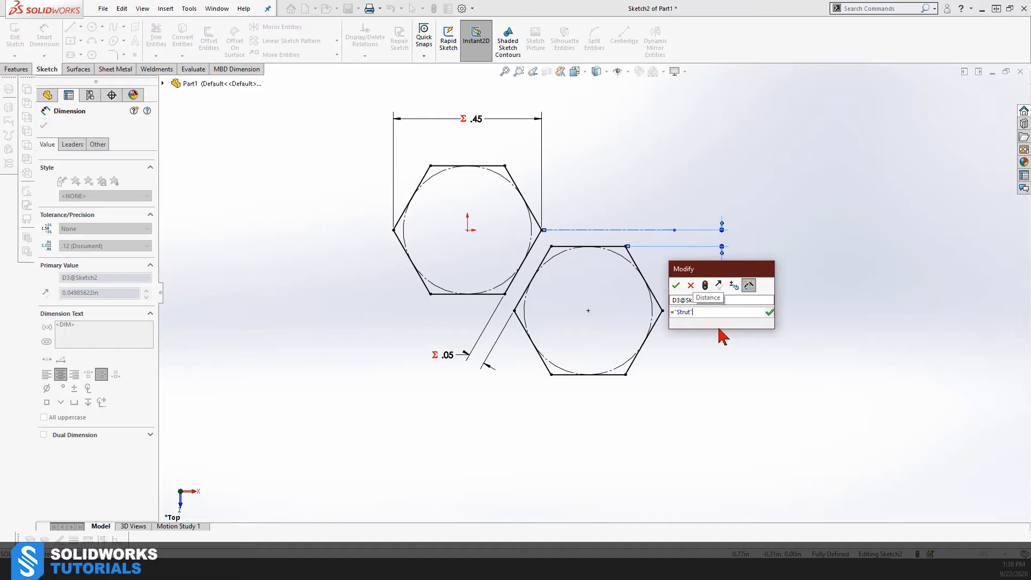
{"action": "left_click", "coordinate": [675, 285]}
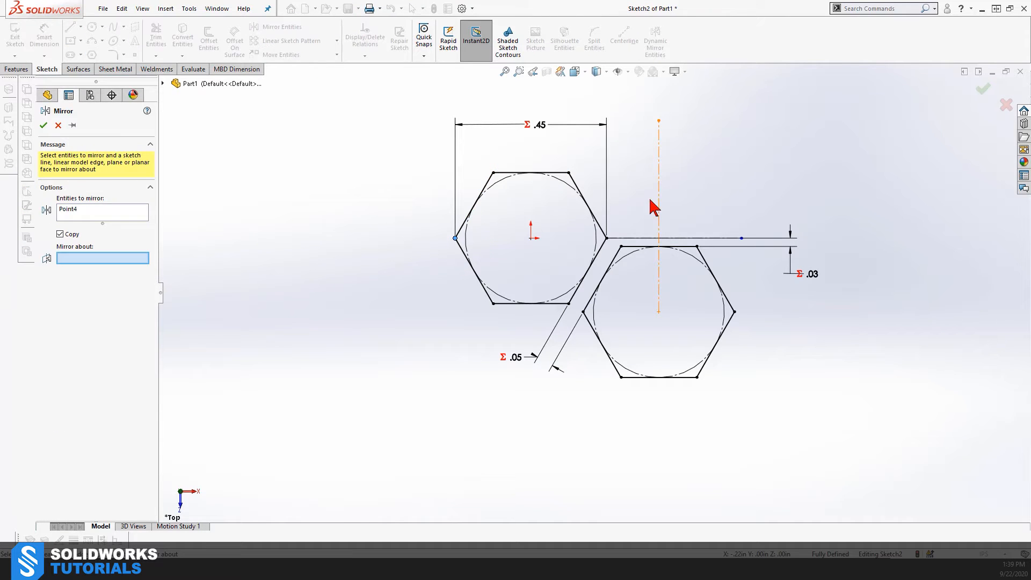
Mirror the point about the centreline and compute the spacing 4×π/10 ≈ 1.2566 in Calculator
{"action": "left_click", "coordinate": [48, 125]}
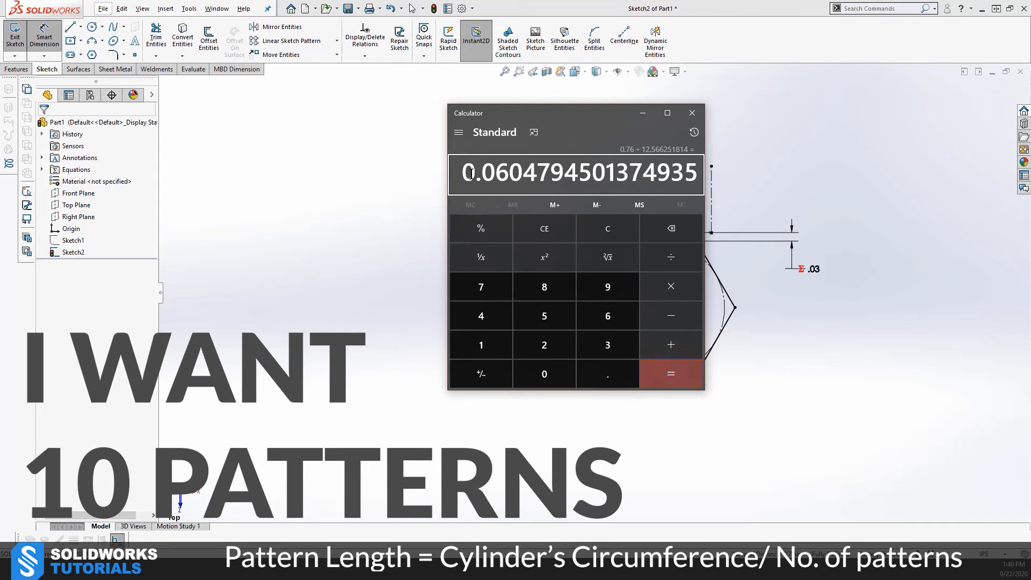
{"action": "left_click", "coordinate": [692, 112]}
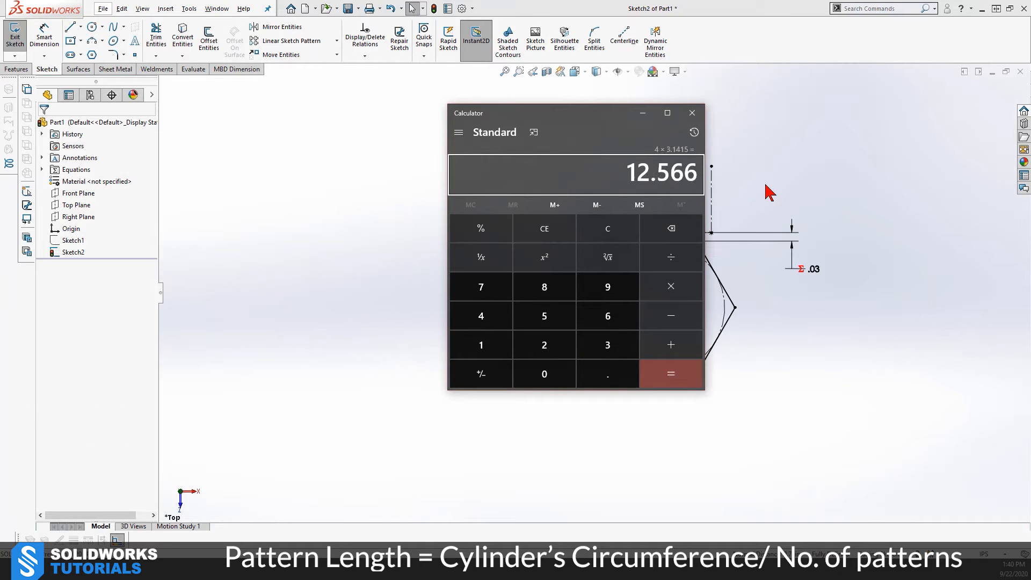
{"action": "left_click", "coordinate": [457, 132]}
{"action": "type", "text": "10"}
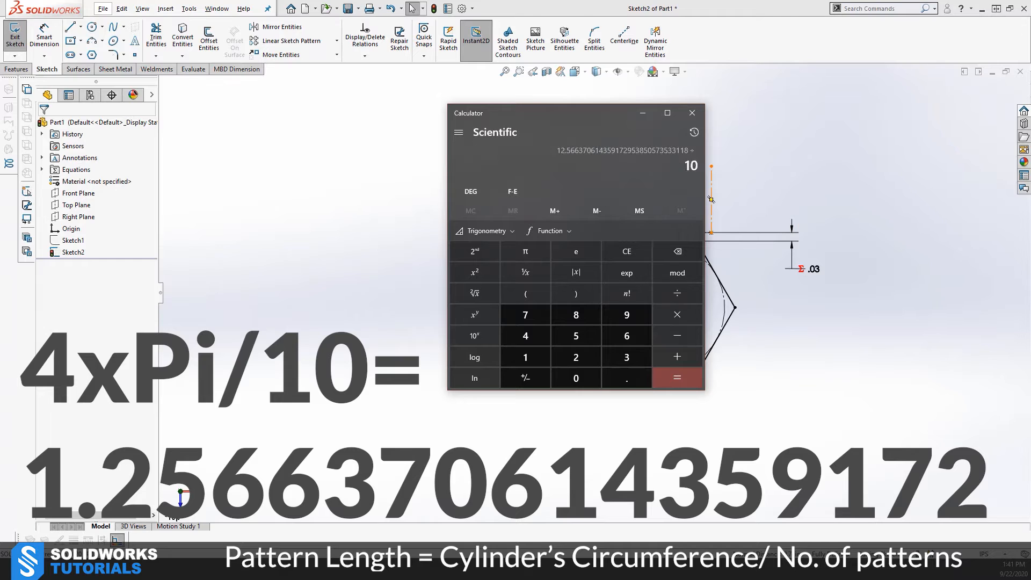
{"action": "left_click", "coordinate": [677, 378]}
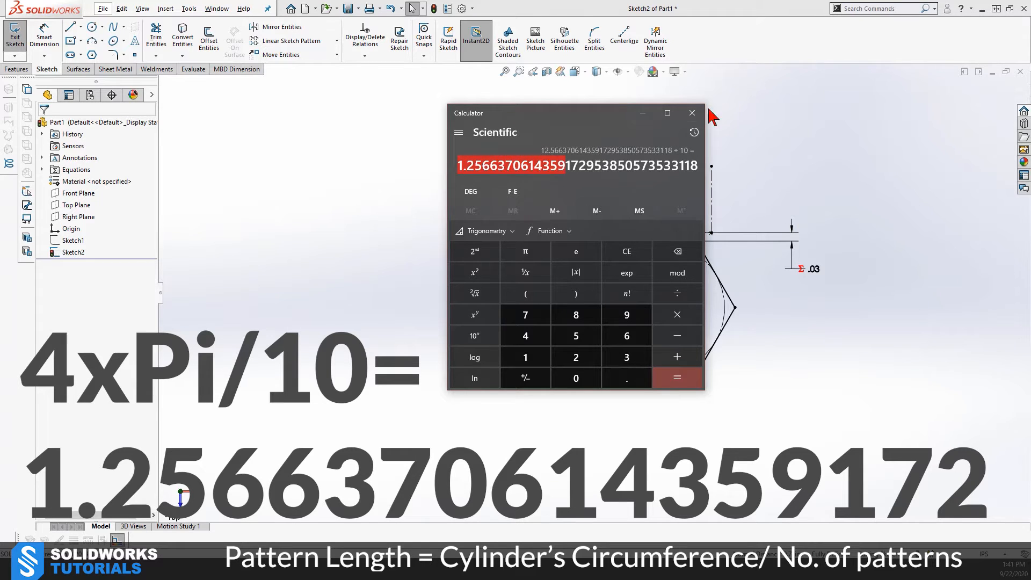
{"action": "left_click", "coordinate": [692, 112]}
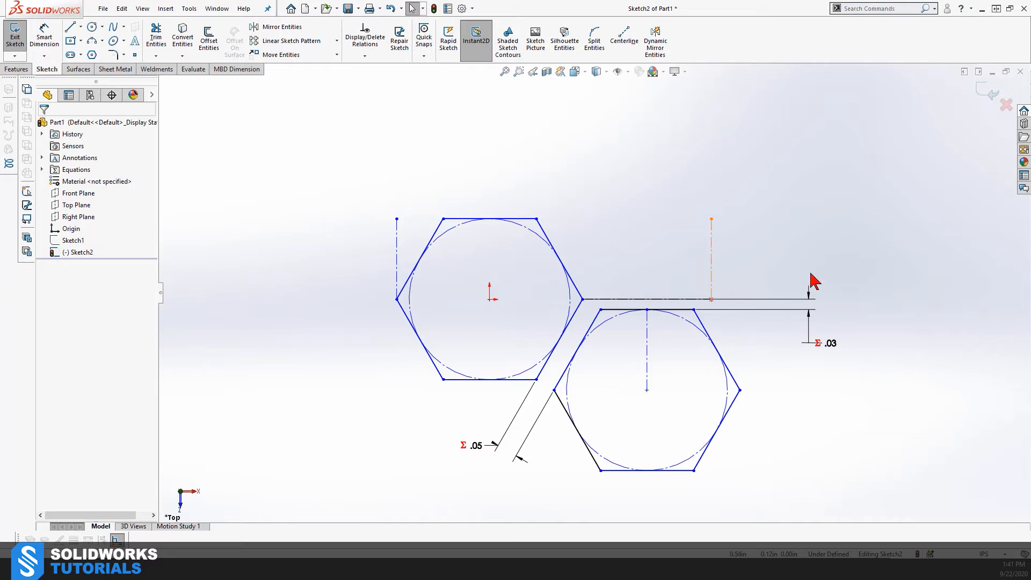
Set the construction-line span to "Diameter"*pi and change Strut to 0.1
{"action": "left_click", "coordinate": [711, 262]}
{"action": "type", "text": "=\"Diameter\"*pi"}
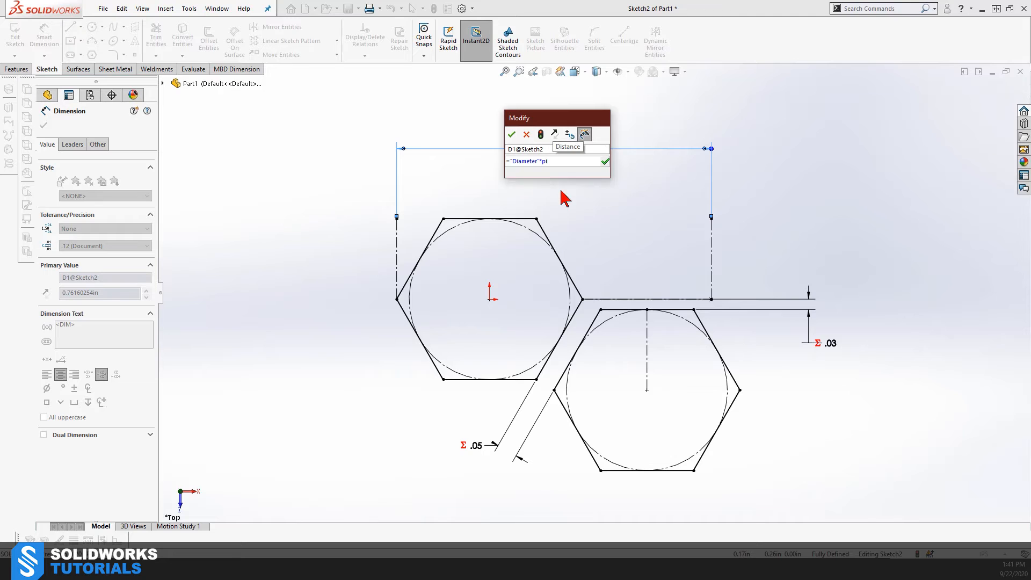
{"action": "left_click", "coordinate": [511, 134]}
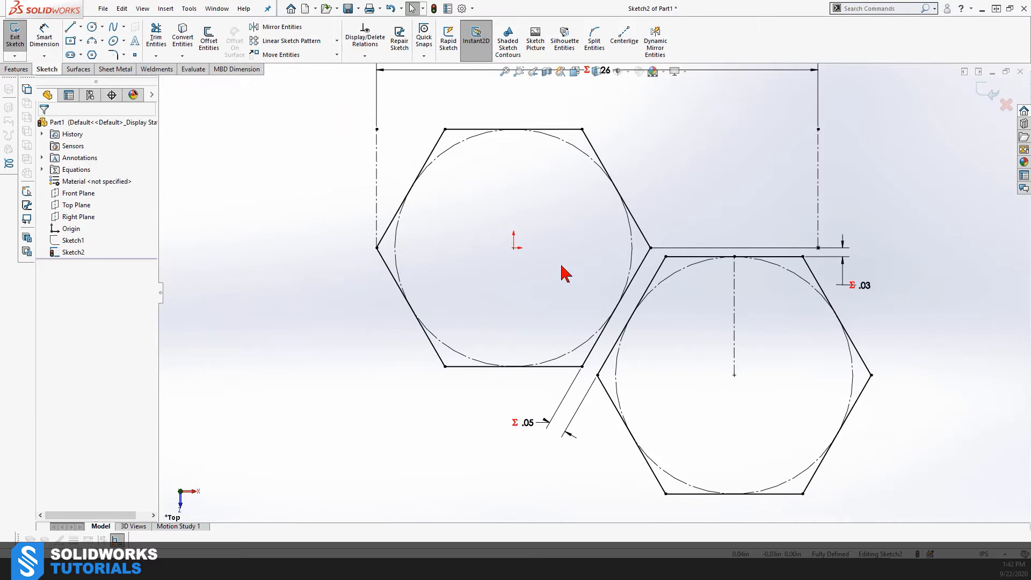
{"action": "left_click", "coordinate": [12, 32]}
{"action": "type", "text": "= .1"}
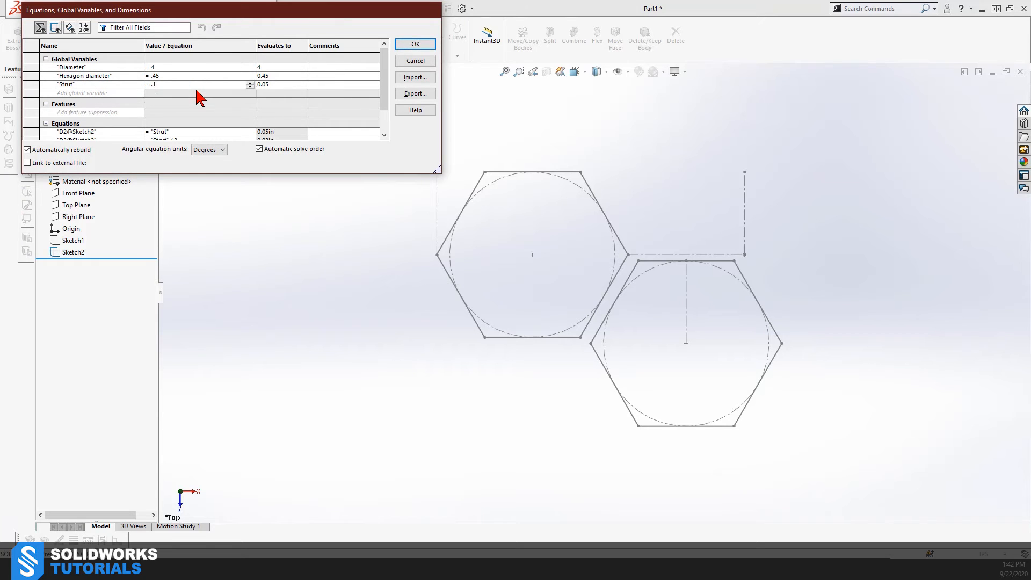
{"action": "left_click", "coordinate": [414, 43]}
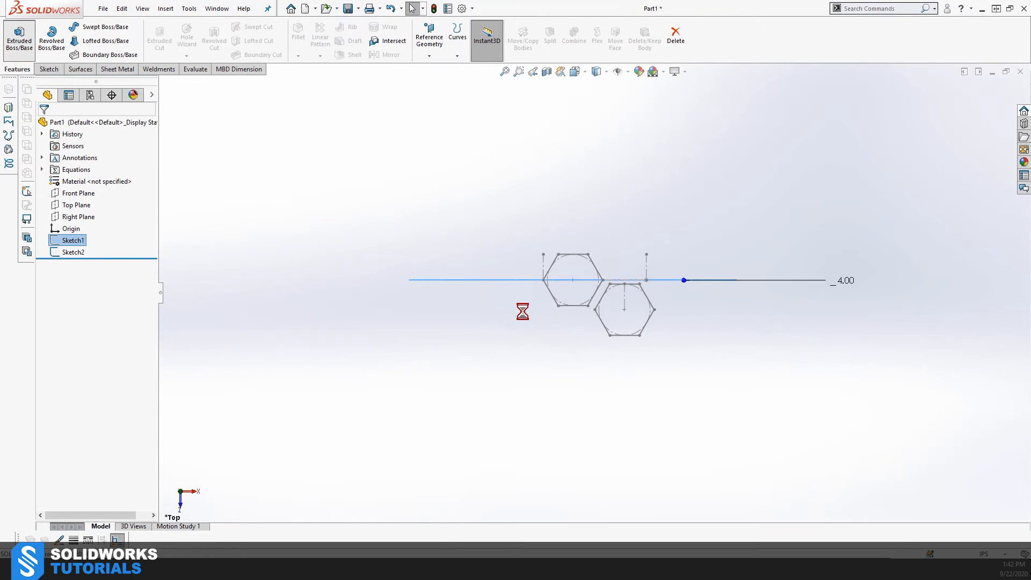
Extrude Sketch1 as a mid-plane thin feature with a 0.10 in wall, direction flipped
{"action": "left_click", "coordinate": [18, 34]}
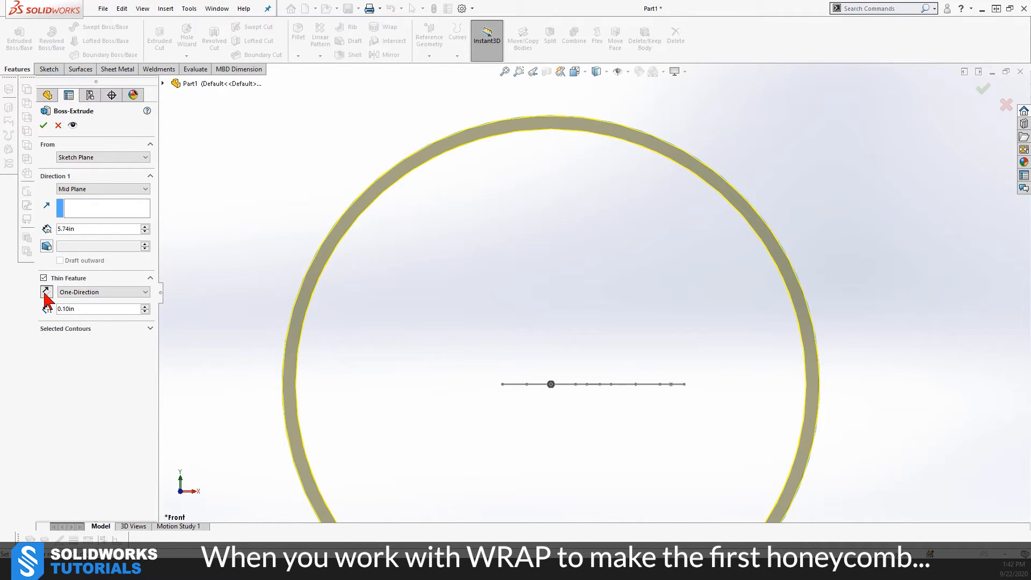
{"action": "left_click", "coordinate": [43, 125]}
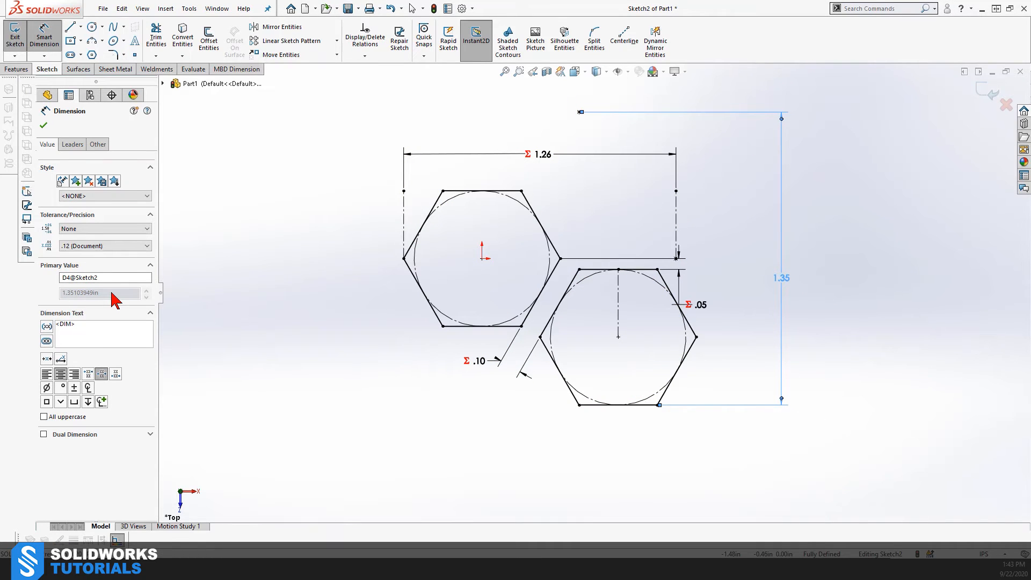
Linear-pattern CirPattern1 along Axis1 both ways, "Strut"+0.625519 apart, 6 and 5 instances
{"action": "left_click", "coordinate": [12, 33]}
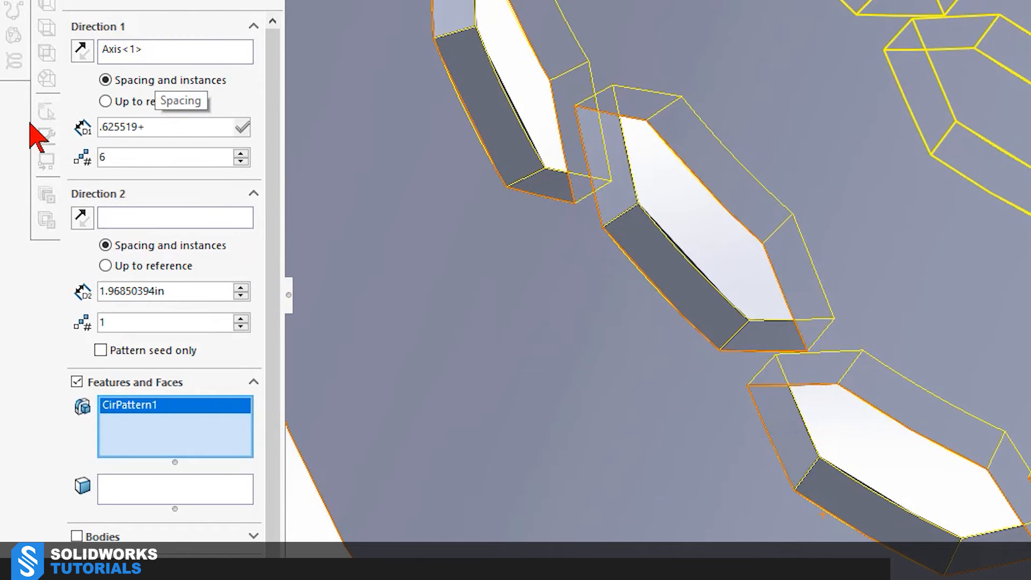
{"action": "left_click", "coordinate": [161, 127]}
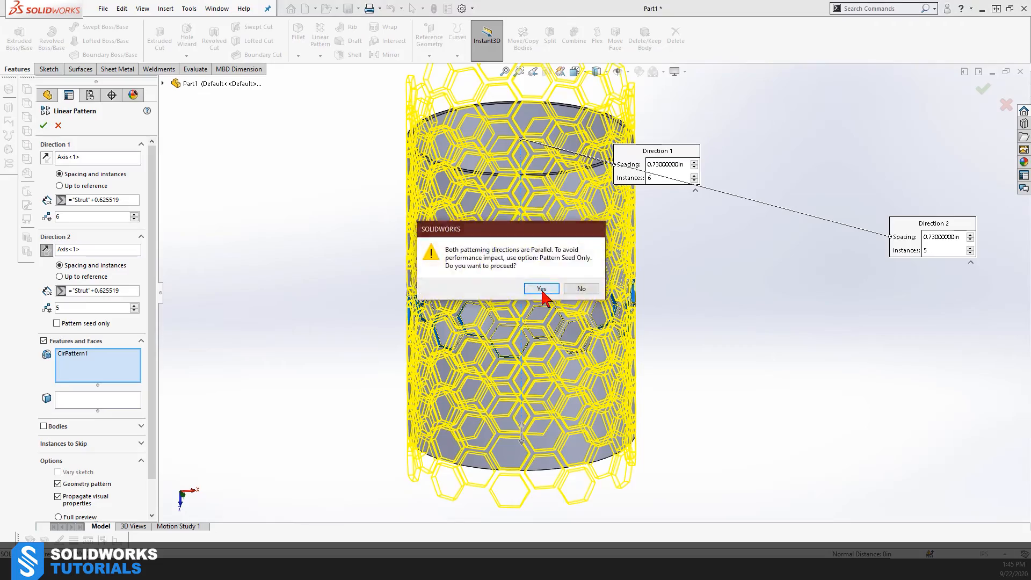
Accept the parallel-directions warning to complete the lengthwise honeycomb pattern
{"action": "left_click", "coordinate": [541, 287]}
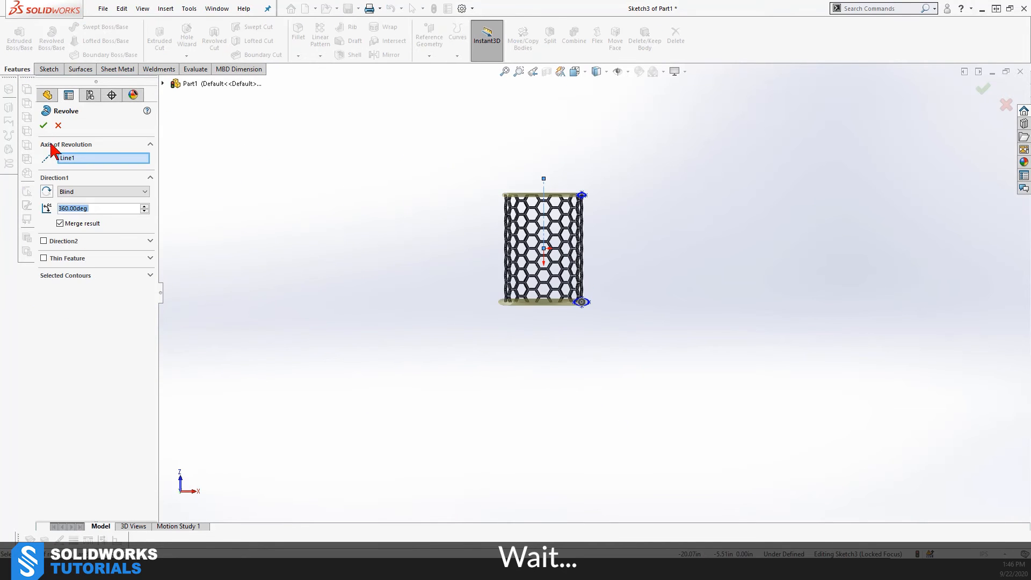
Confirm the revolve capping both ends, then reopen Sketch2 under Wrap1 to dimension a hexagon
{"action": "left_click", "coordinate": [47, 124]}
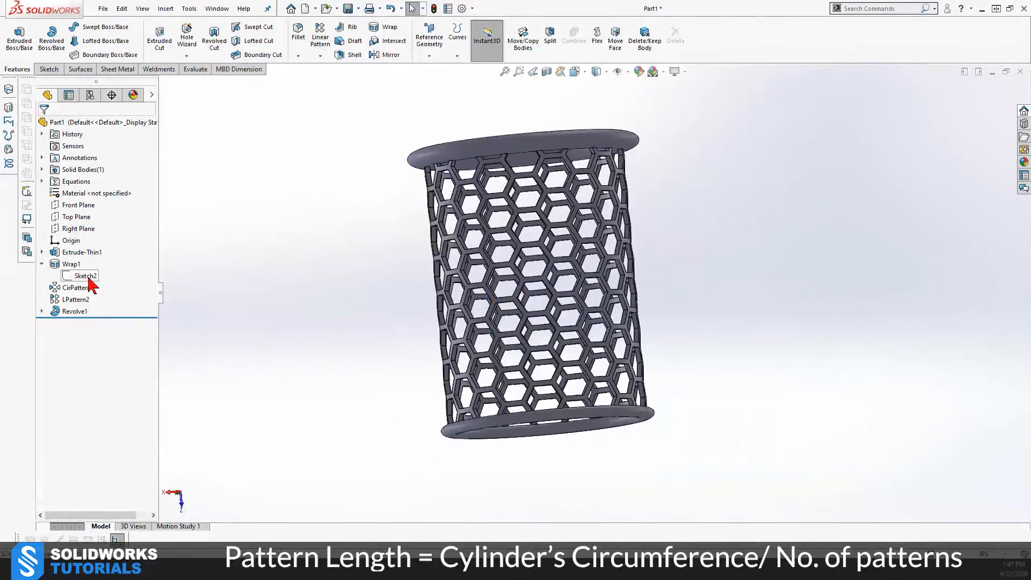
{"action": "double_click", "coordinate": [83, 275]}
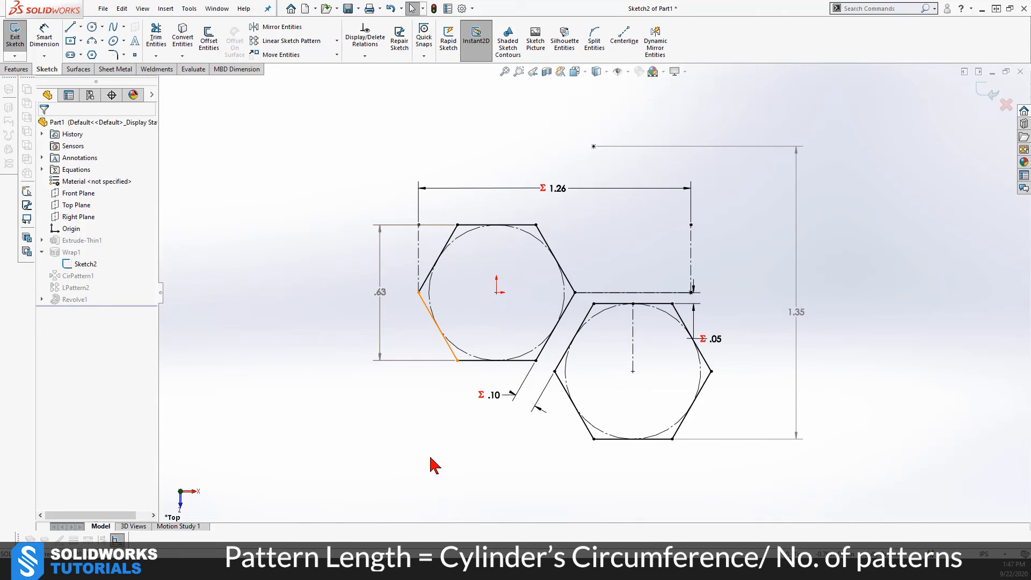